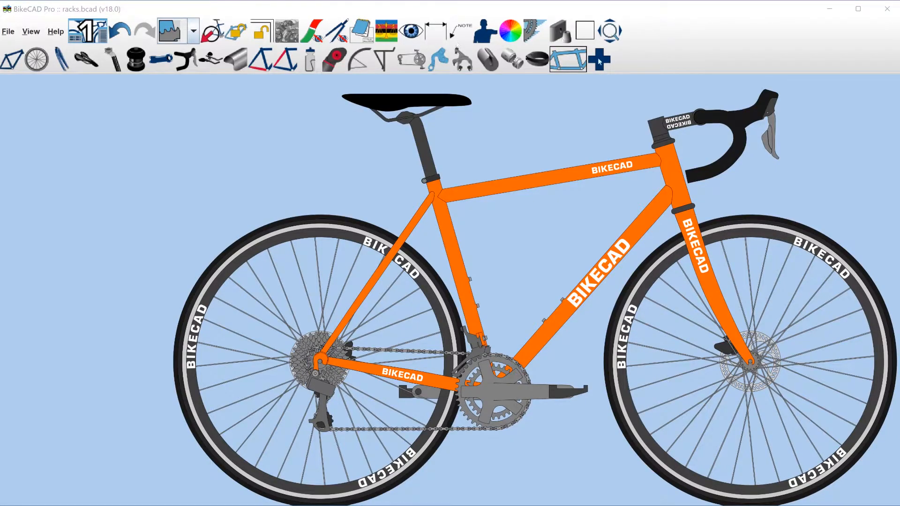
Open the Extra tubes editor for the orange road bike.
click(566, 59)
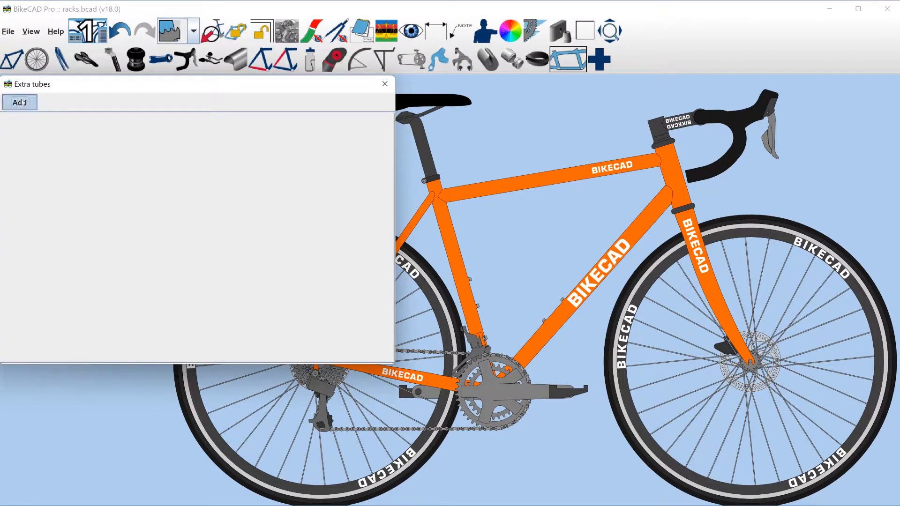
Add extra tube 1 with its first end detached and a 70.0 mm length.
click(19, 102)
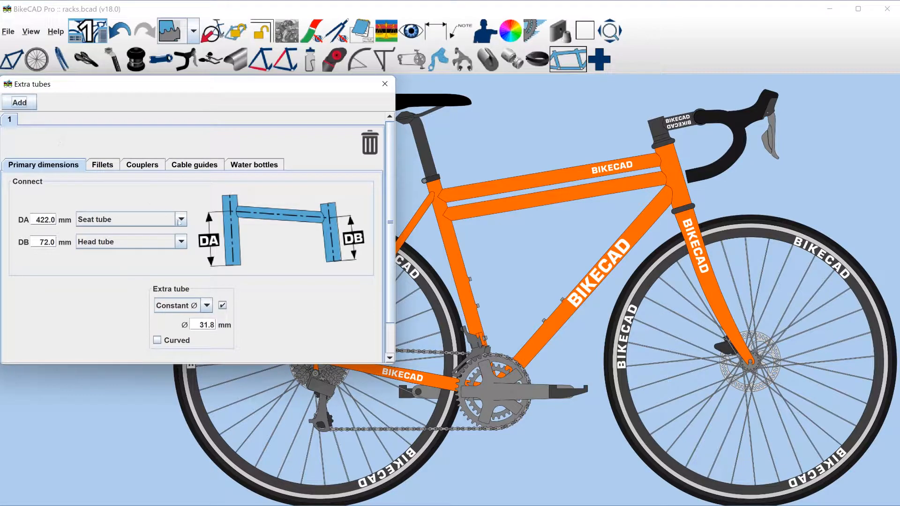
click(126, 207)
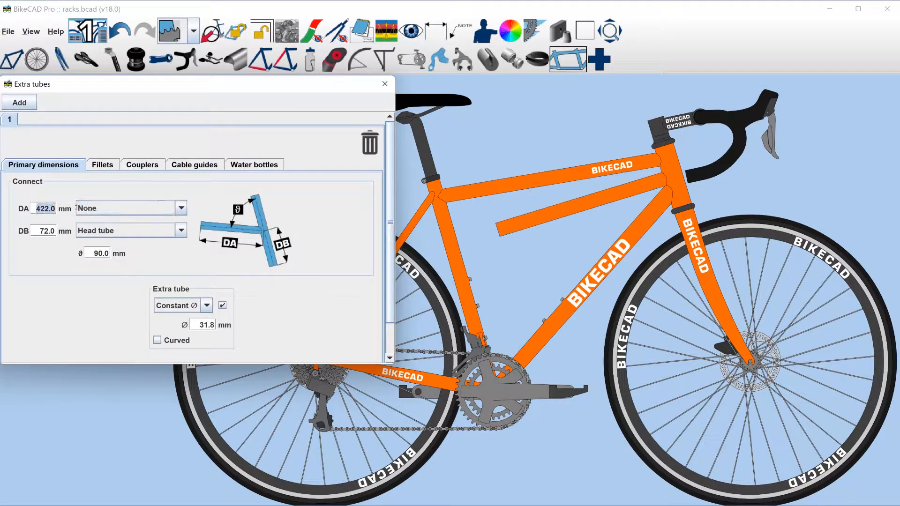
text(70.0)
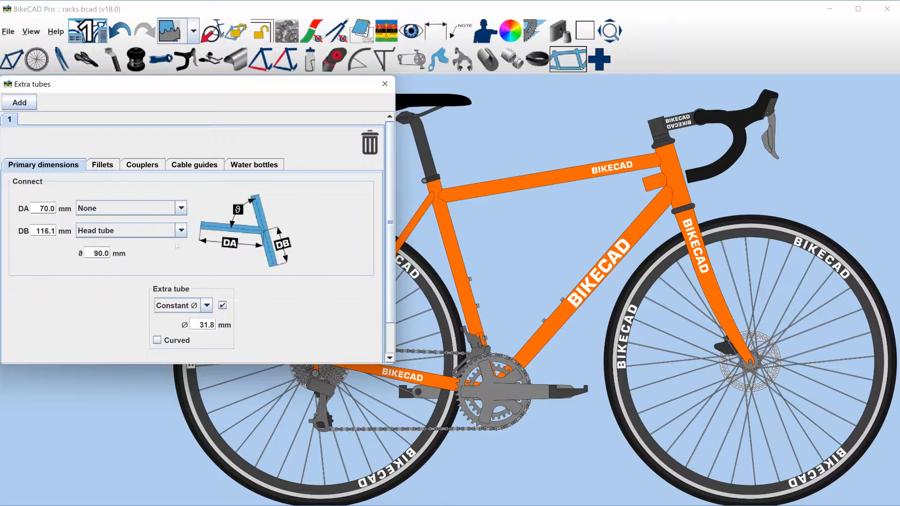
text(-97)
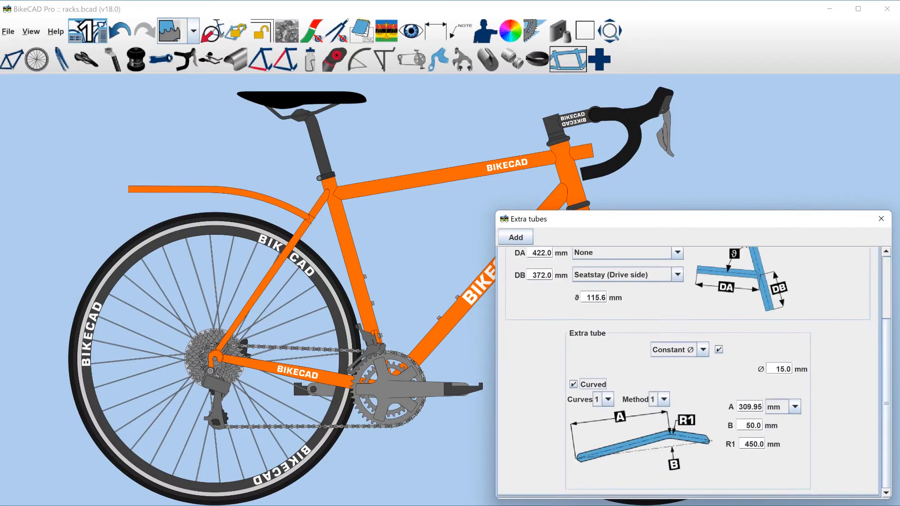
Add tube 3 joining Extra tube 2 to the drive-side seatstay at 15 mm, then tube 4.
click(514, 237)
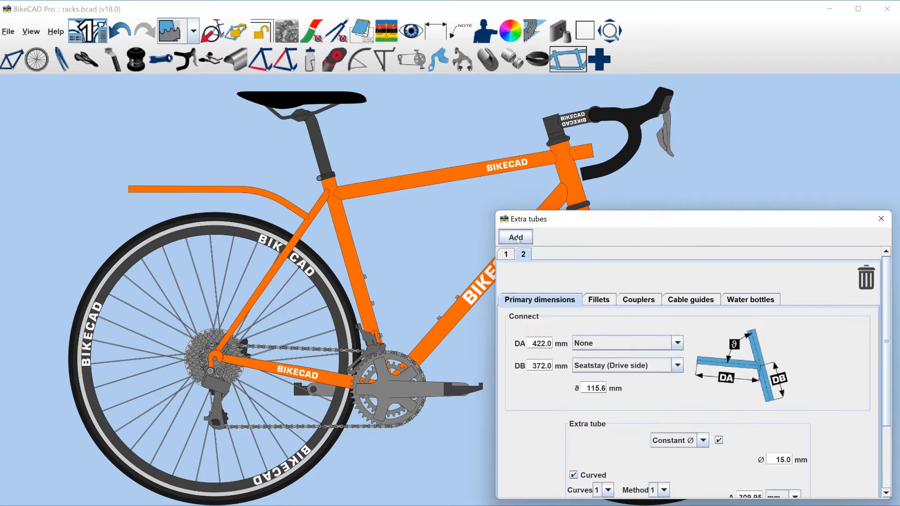
click(514, 237)
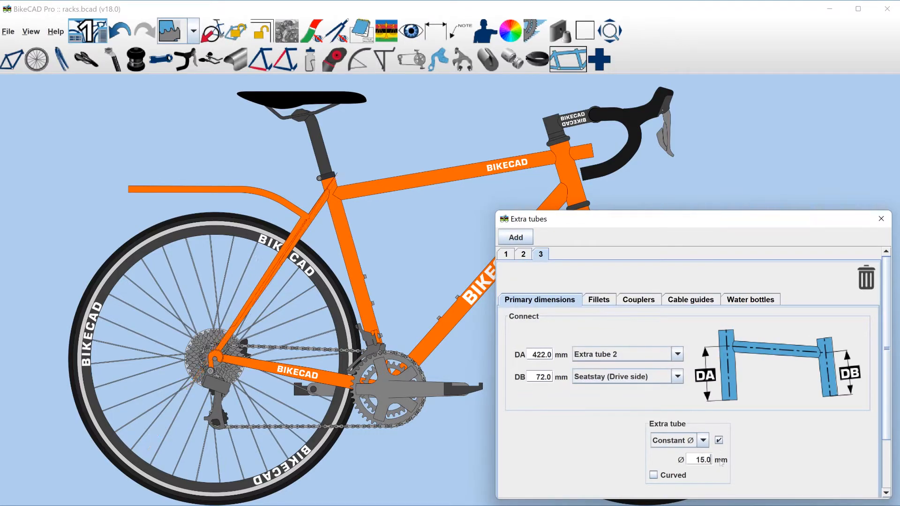
click(514, 237)
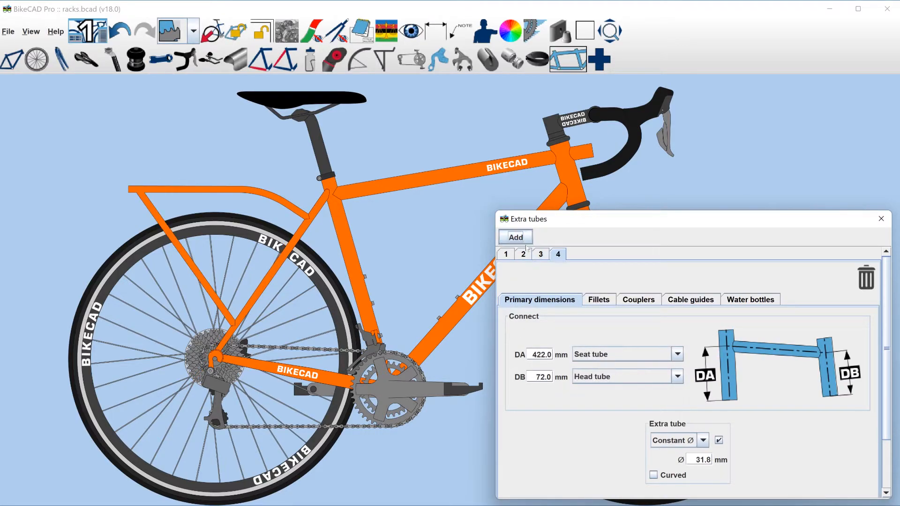